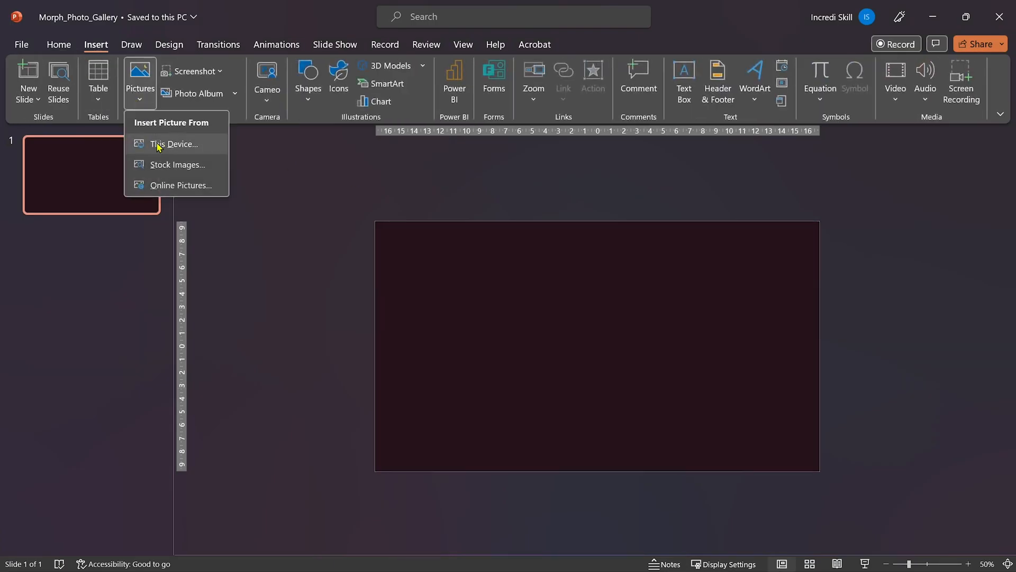
Insert six photos from this device and line them up as small thumbnails along the bottom edge.
click(173, 143)
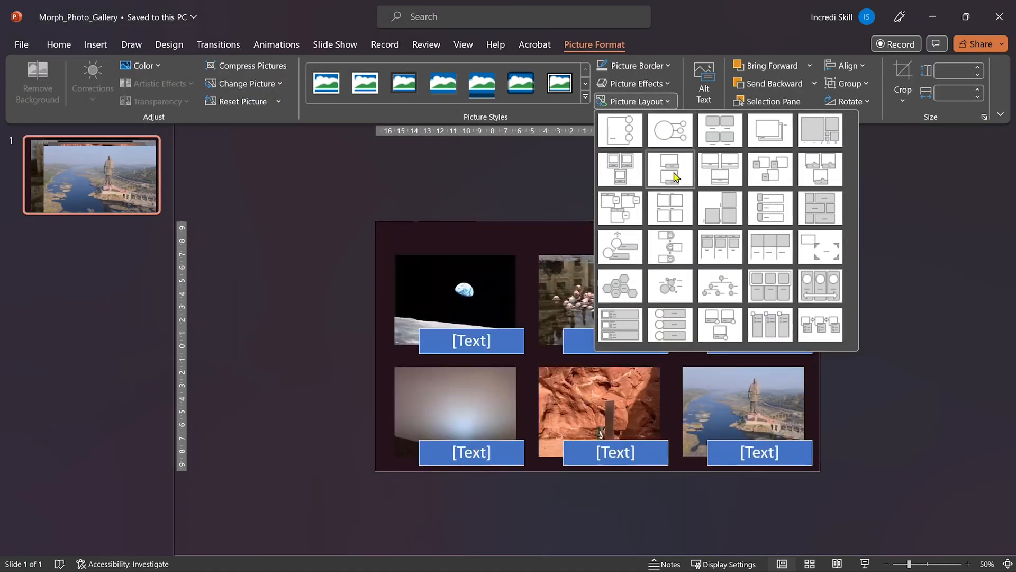
click(670, 169)
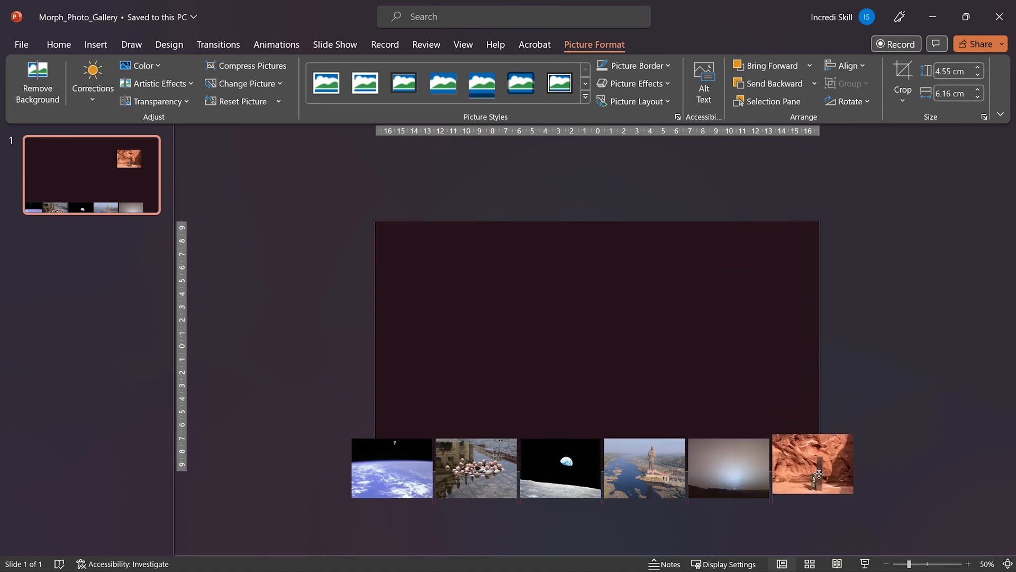
Add the centred title 'Some interesting photos ever taken' above the now semi-transparent thumbnail strip.
click(391, 467)
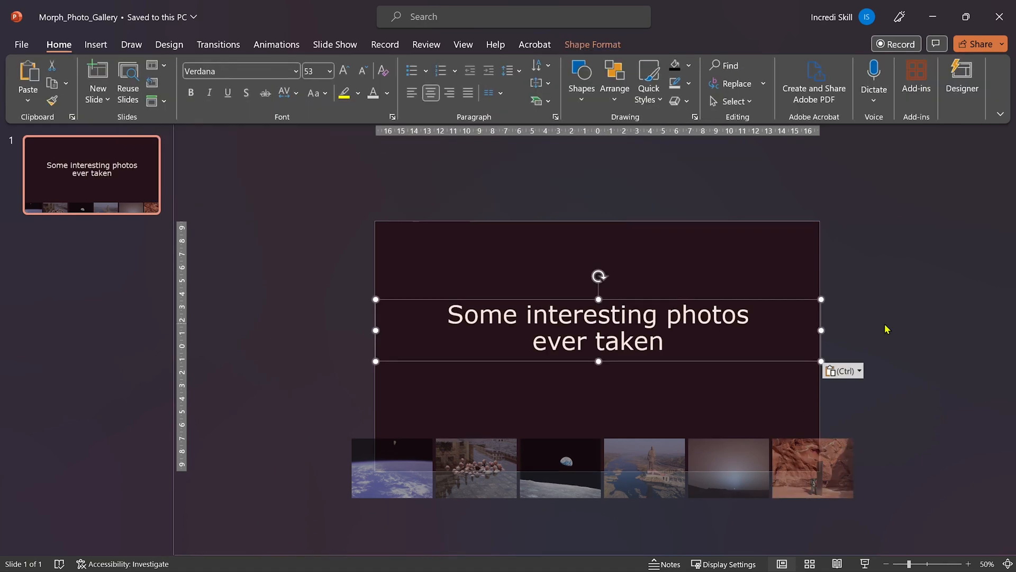
click(614, 83)
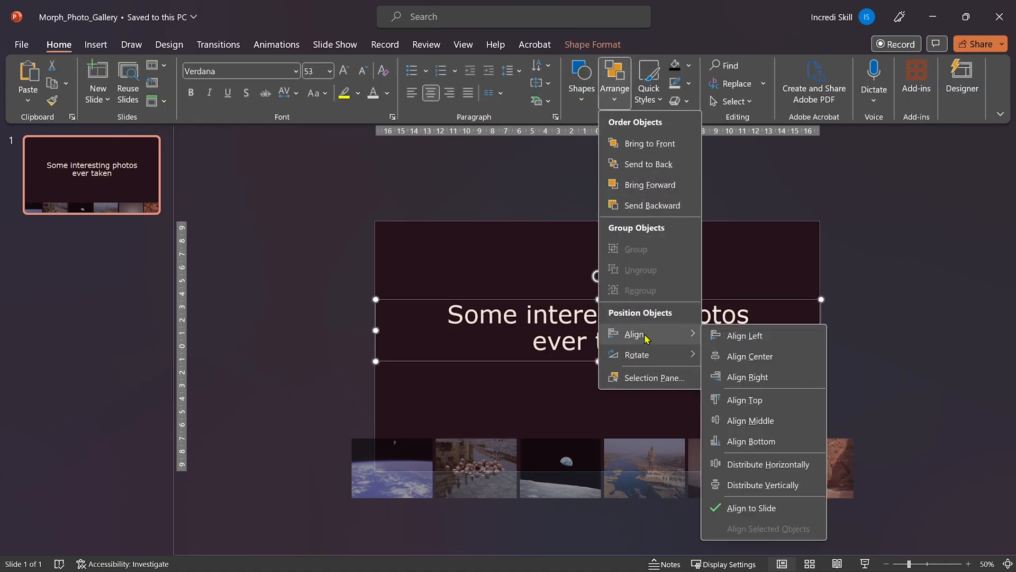
mouse_move(747, 377)
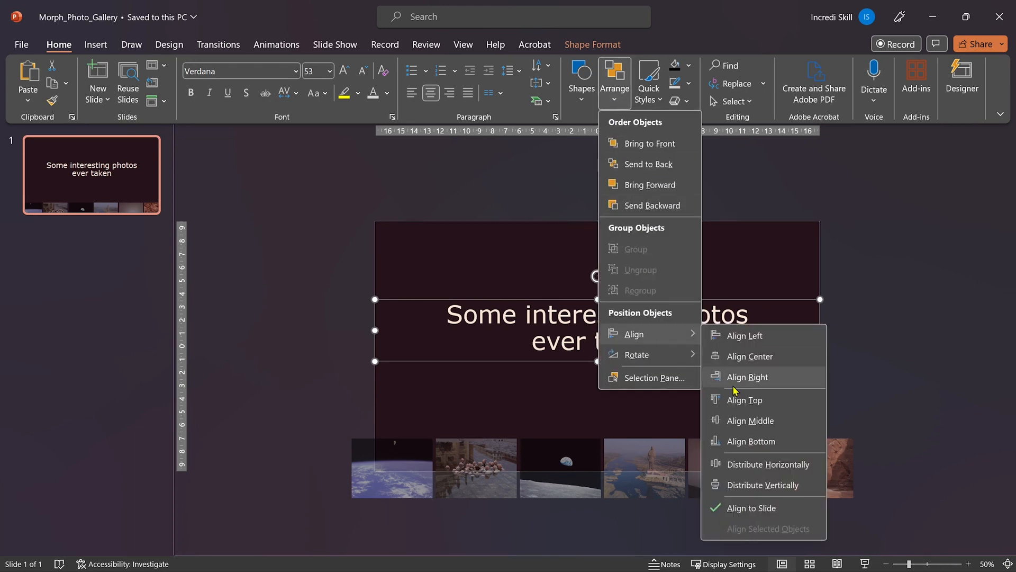
Duplicate the title slide and enlarge the Earth-from-space photo into the featured image for the Spacewalk slide.
right_click(92, 174)
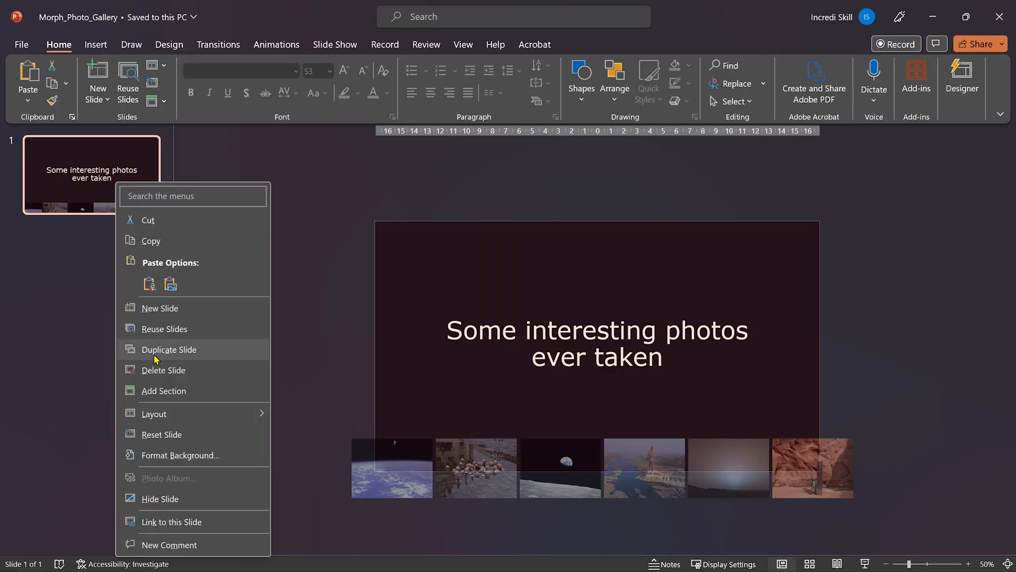
click(168, 349)
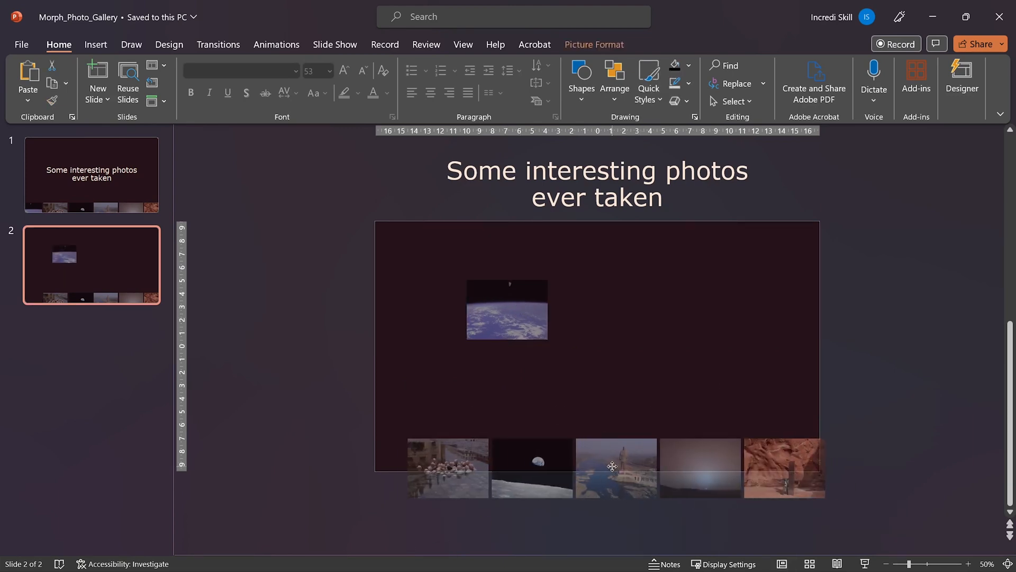
click(507, 309)
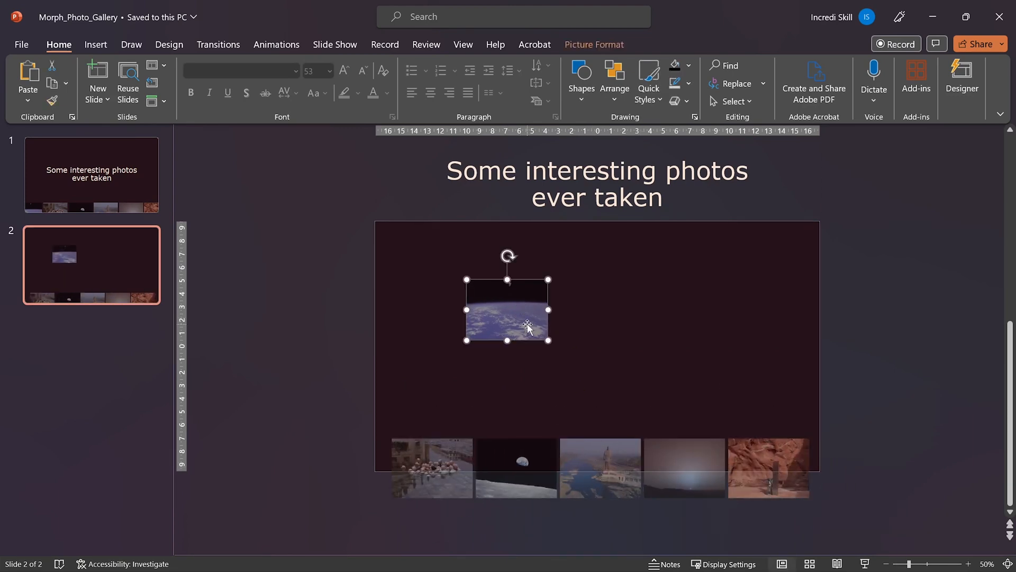
click(156, 102)
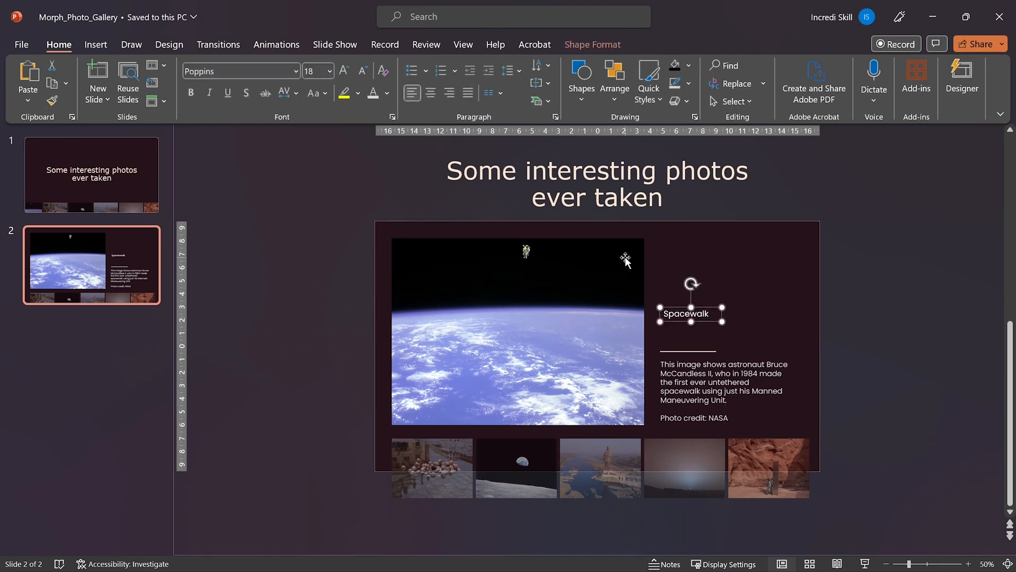
Duplicate the Spacewalk slide and return the Earth photo to the strip on slide 3.
right_click(91, 264)
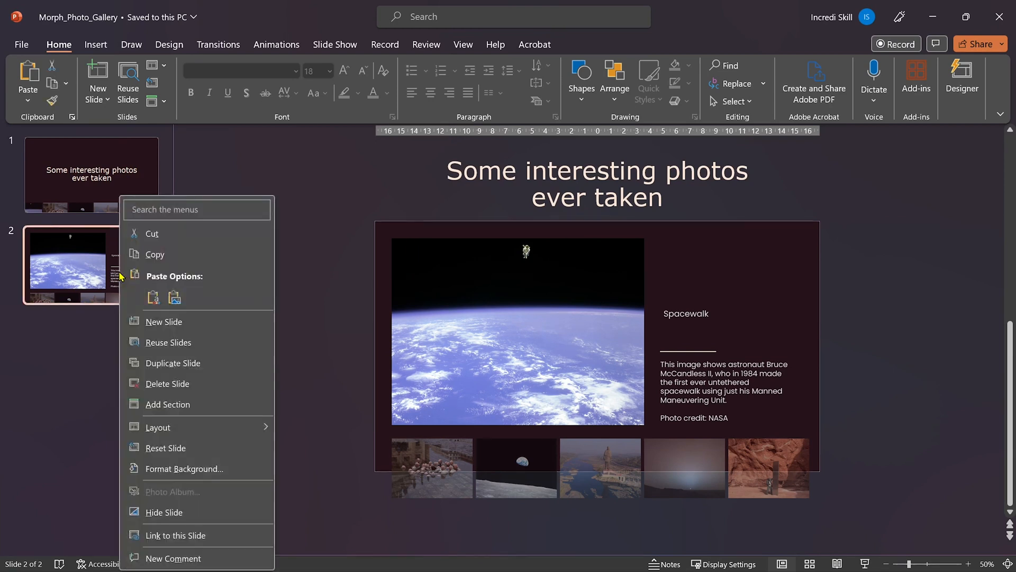
click(173, 362)
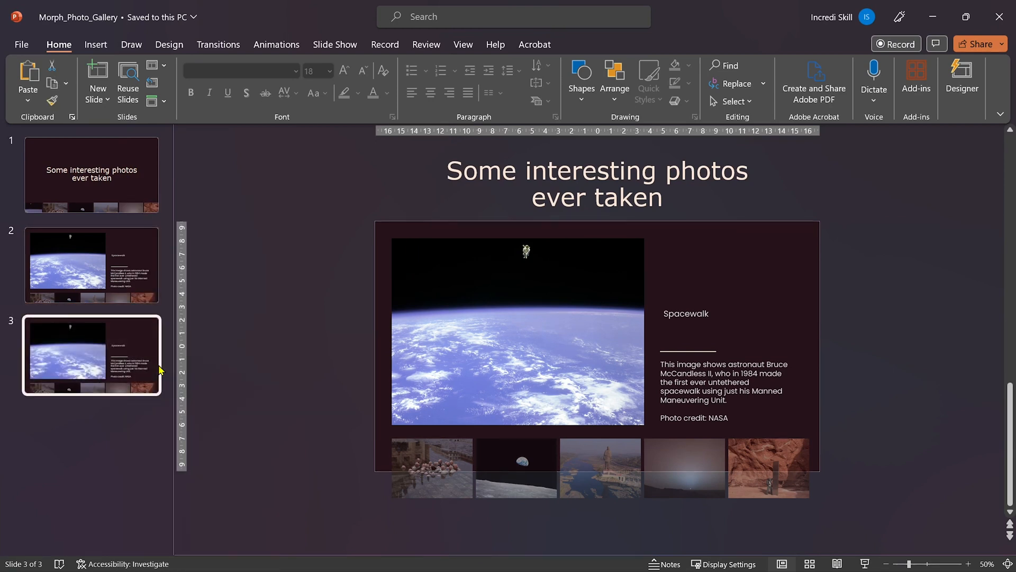
click(518, 332)
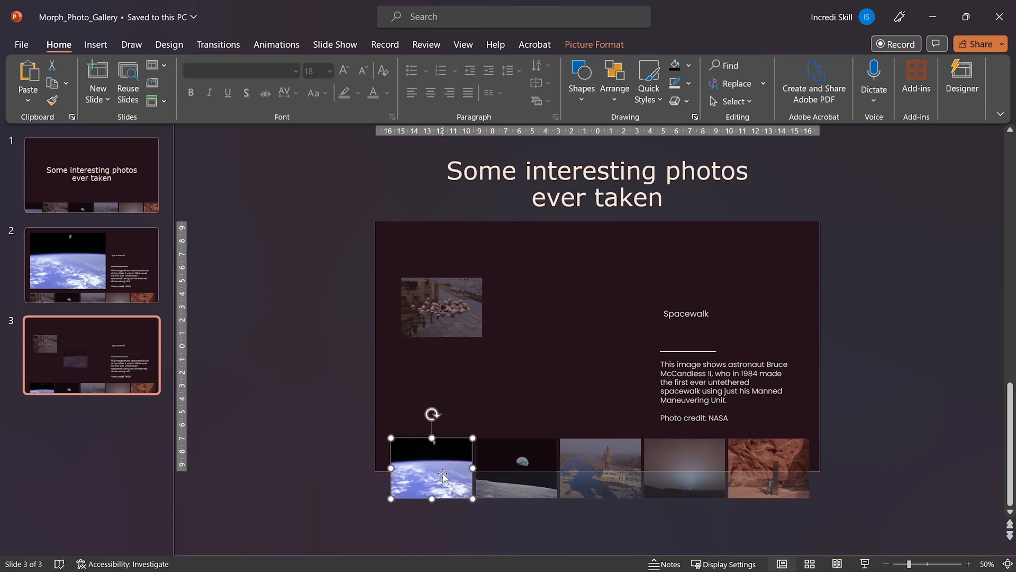
click(155, 102)
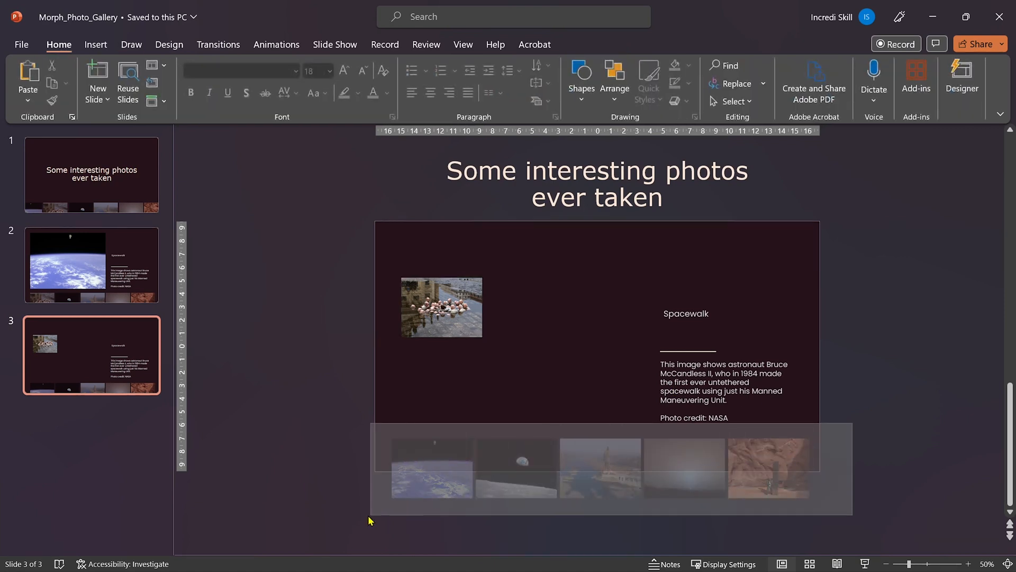
Feature the sculpture photo on slide 3 with the caption 'Politicians discussing global warming' and Issac Cordal credit.
click(584, 468)
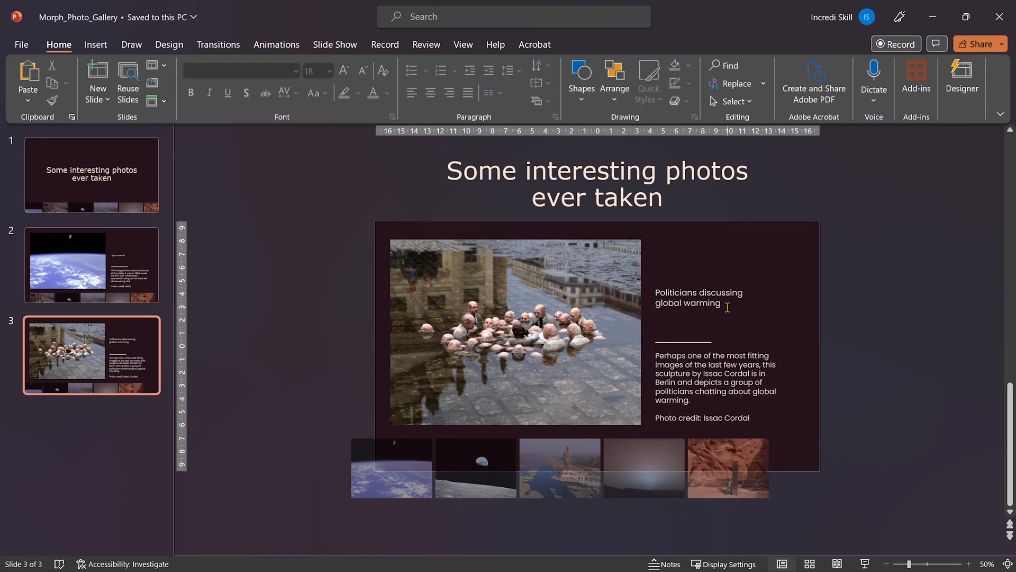
click(697, 301)
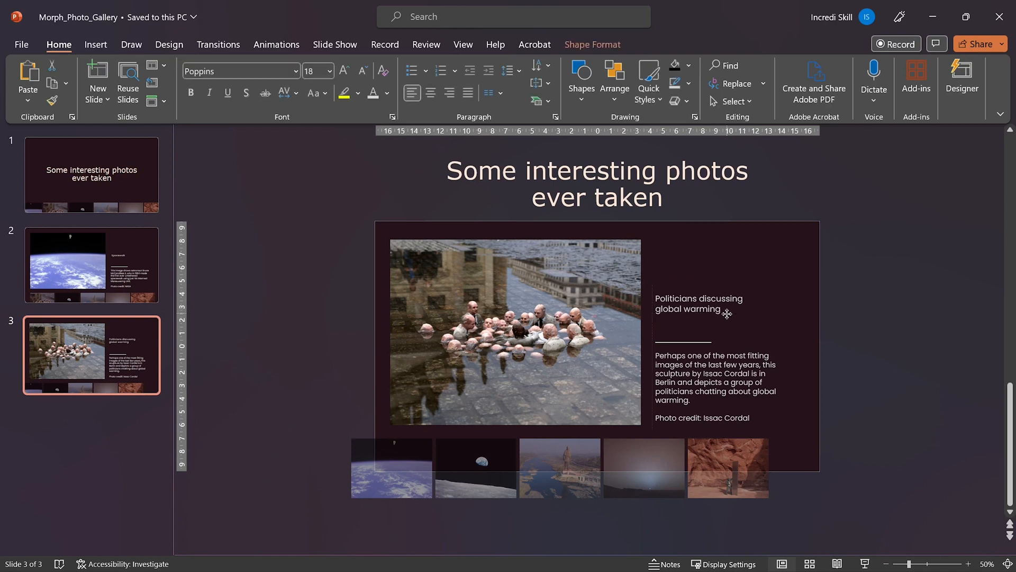
click(698, 304)
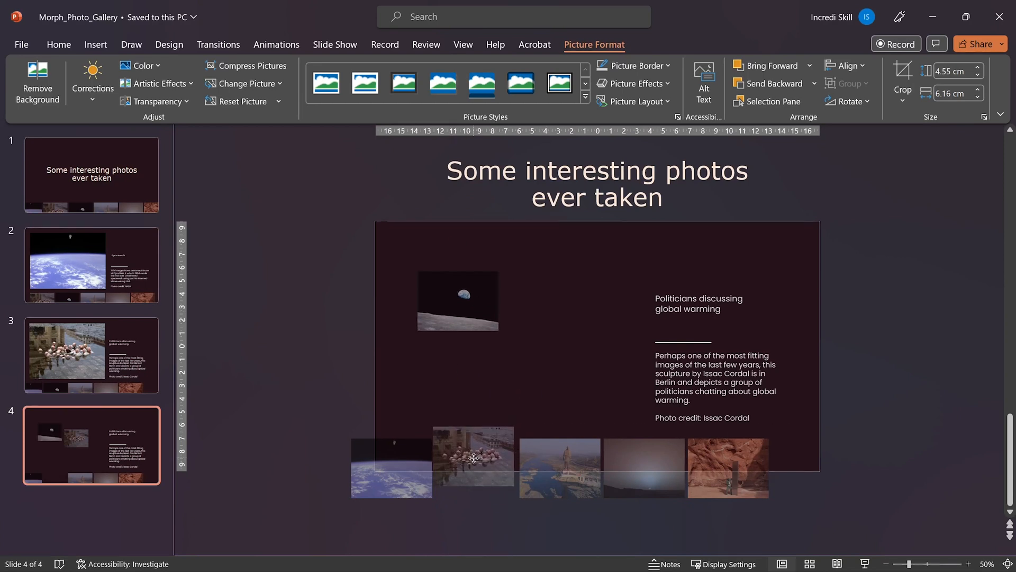
Finish slide 4 with the Earthrise photo, then duplicate it and feature the Statue of Unity photo on slide 5.
click(559, 456)
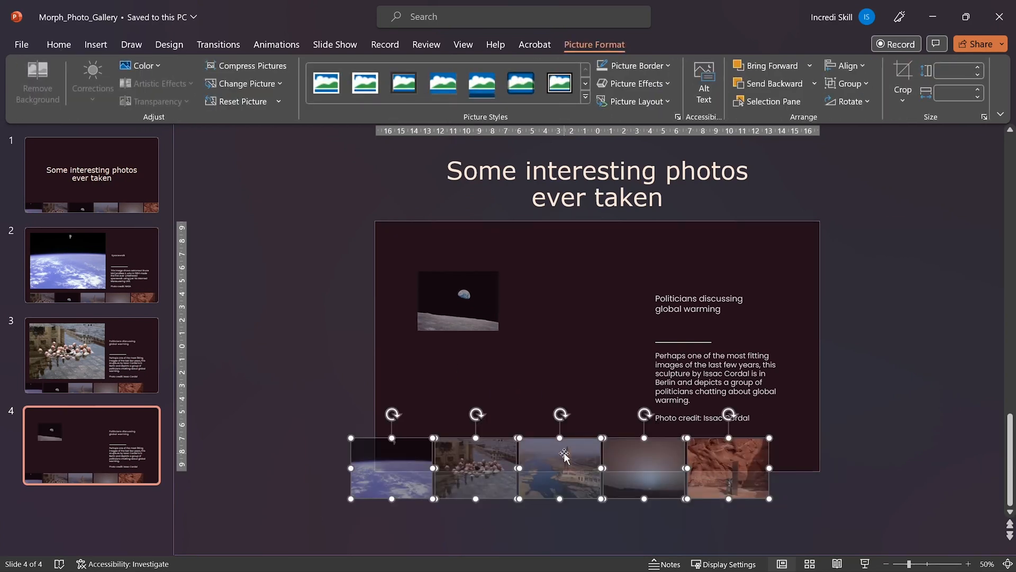
click(457, 300)
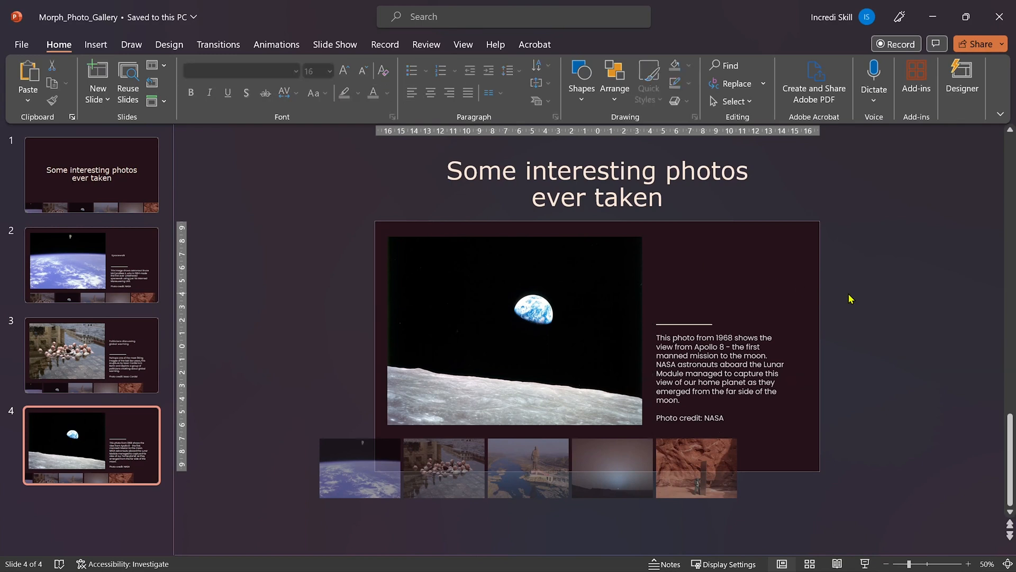
right_click(91, 443)
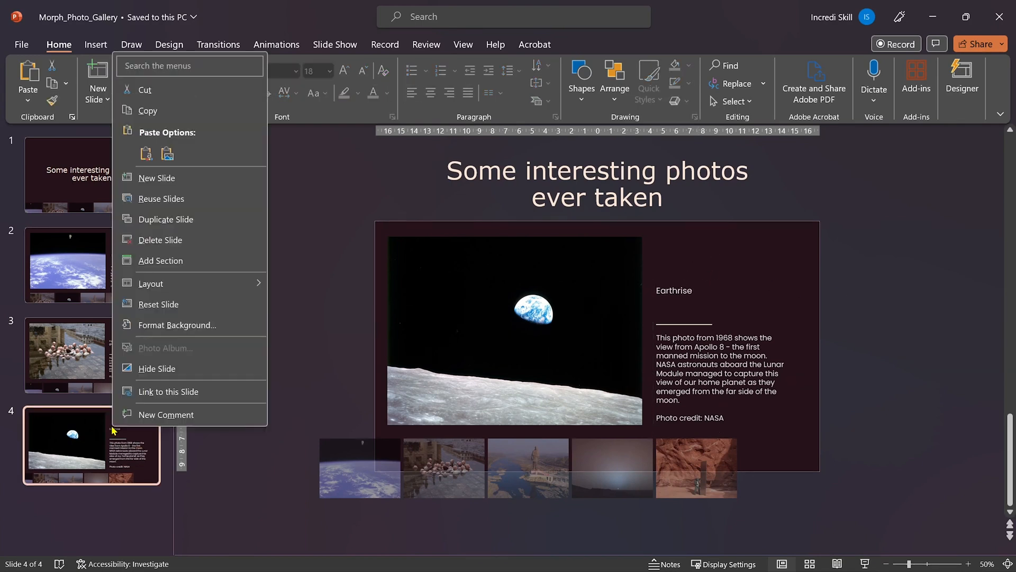
click(166, 219)
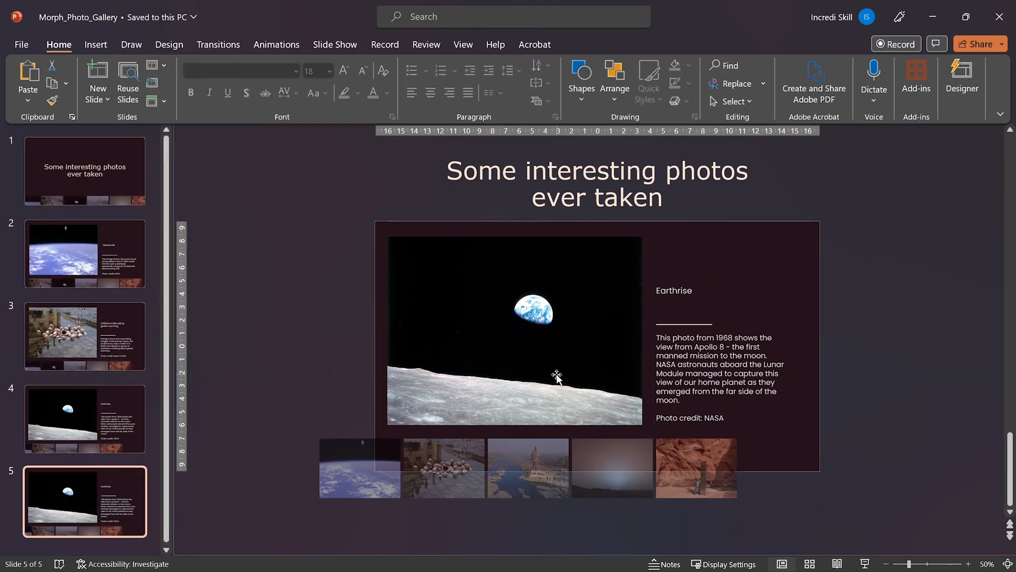
click(527, 468)
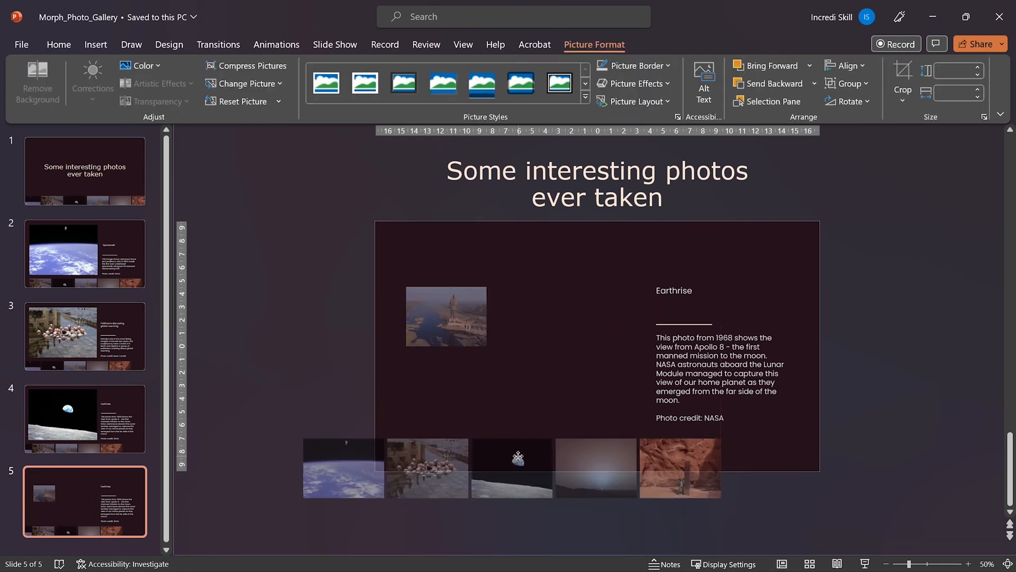
click(445, 317)
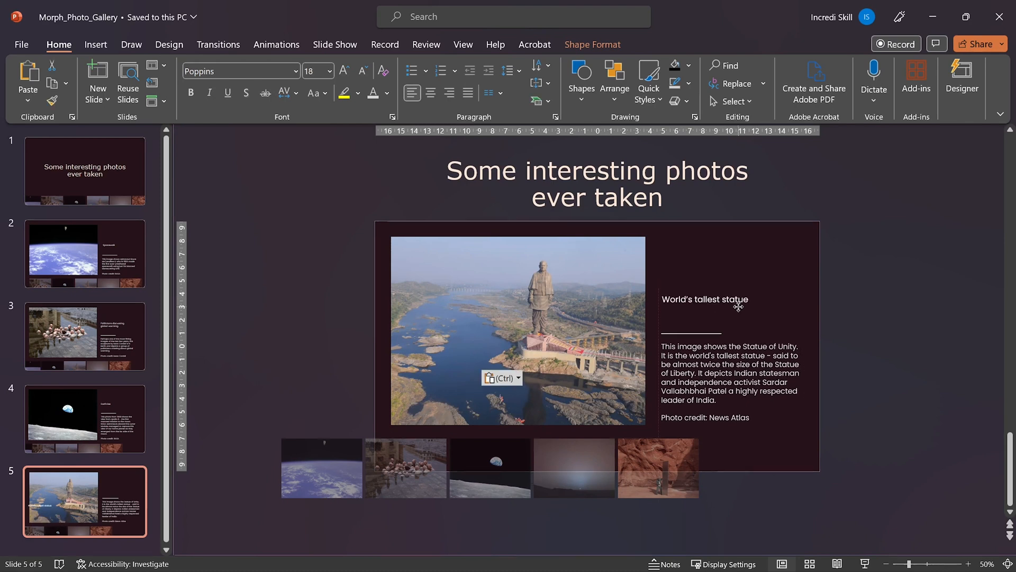
Duplicate again for slides 6 and 7, featuring the Mars sunset and monolith photos with pasted captions.
right_click(85, 500)
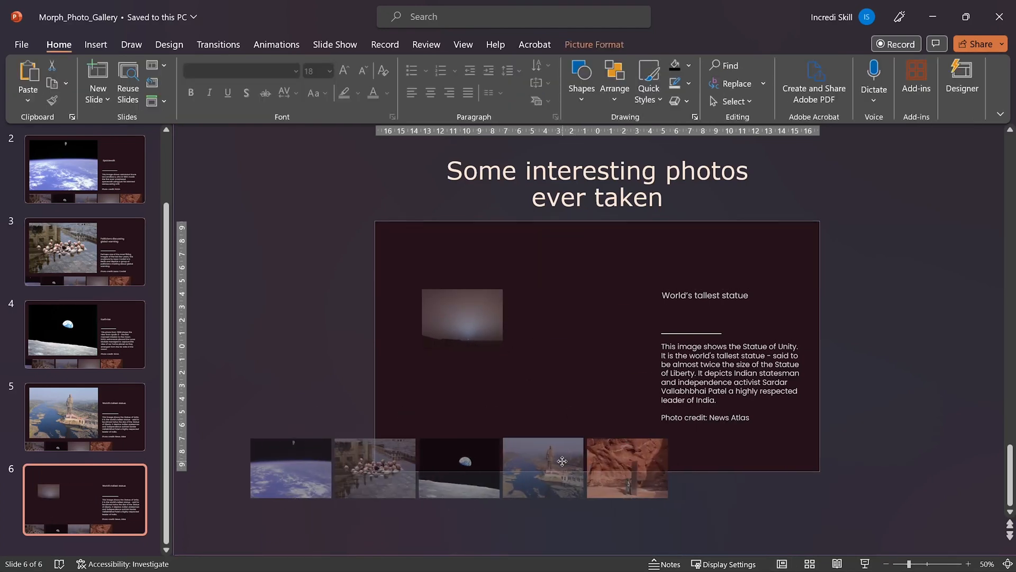
click(461, 314)
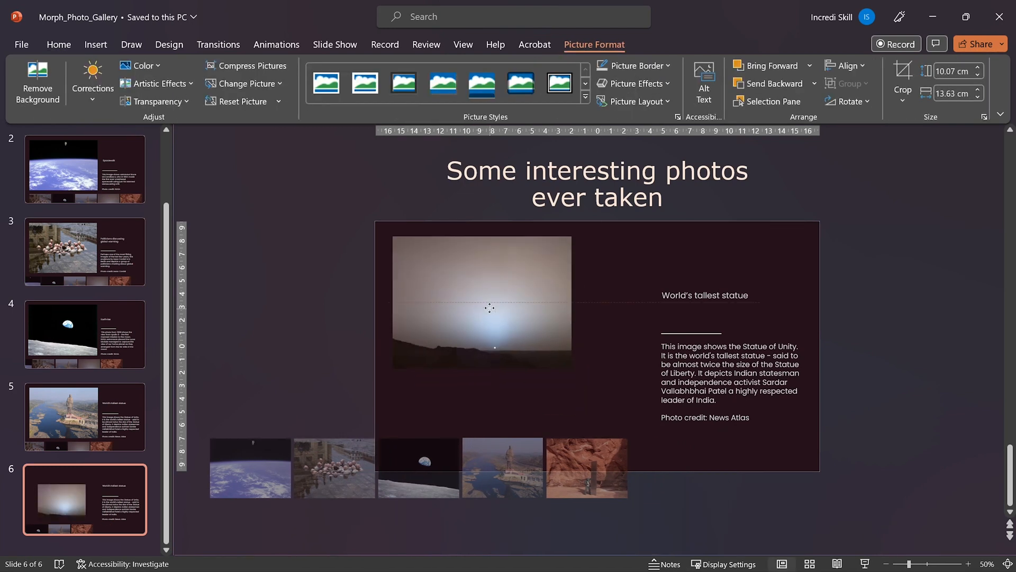
key(ctrl+v)
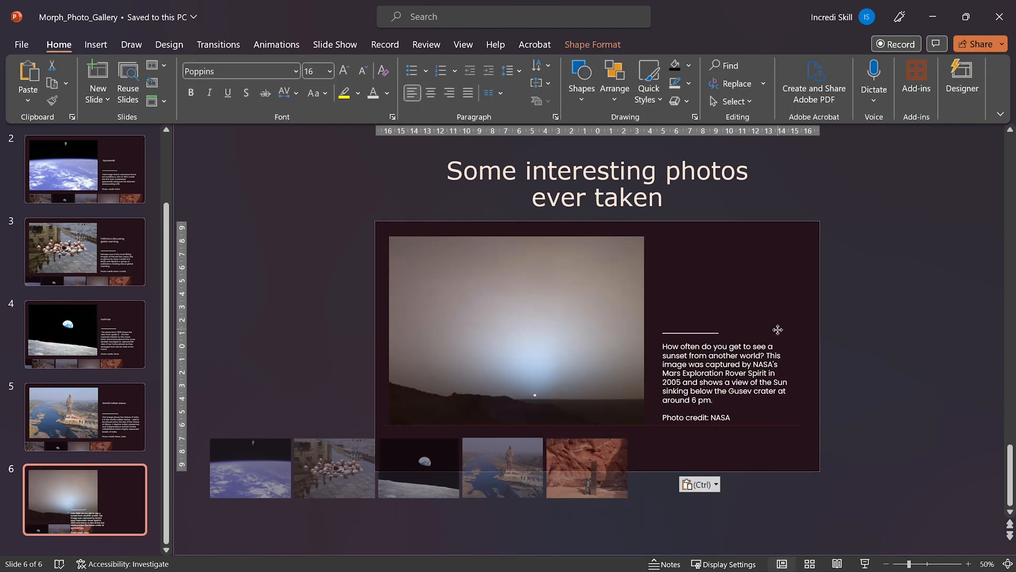
right_click(84, 499)
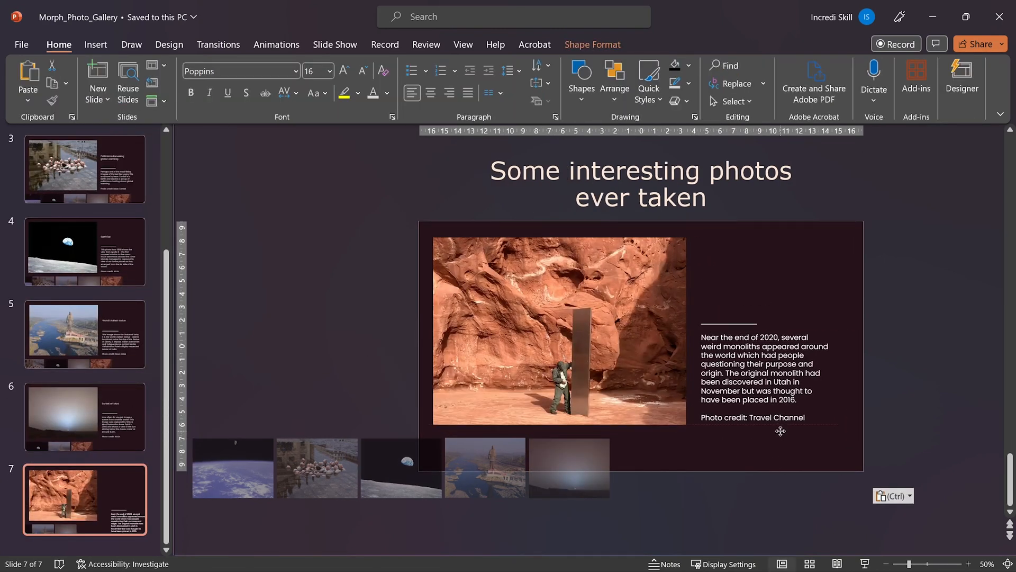
Make slide 8 a closing slide: all six thumbnails recentred in the strip, title centred, caption removed.
click(558, 331)
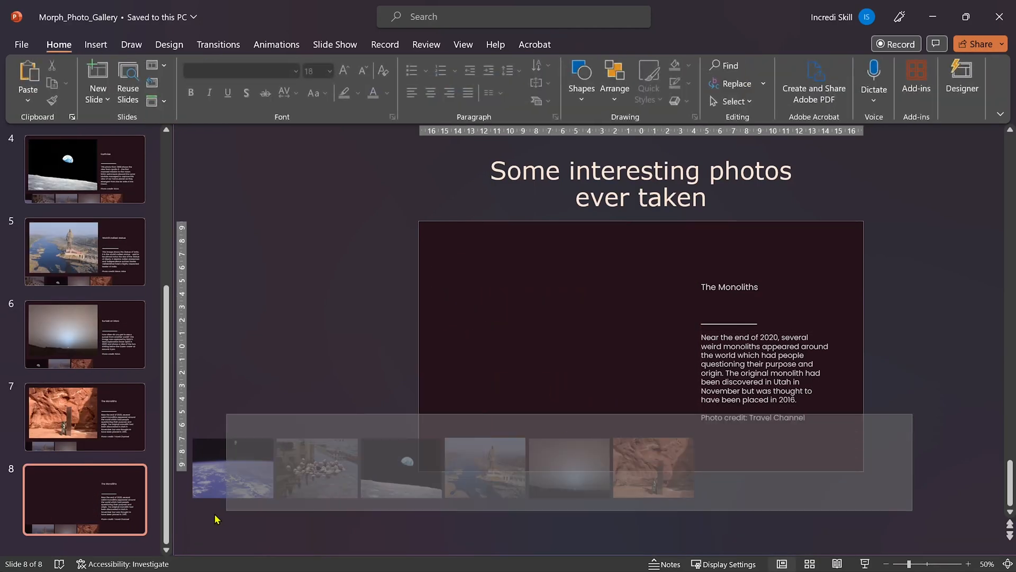
click(485, 467)
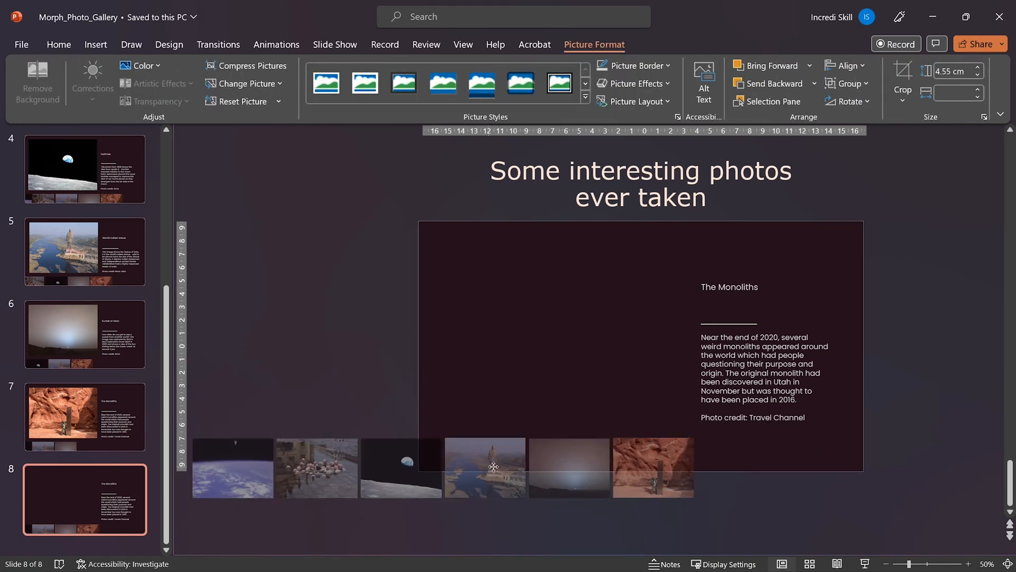
click(484, 467)
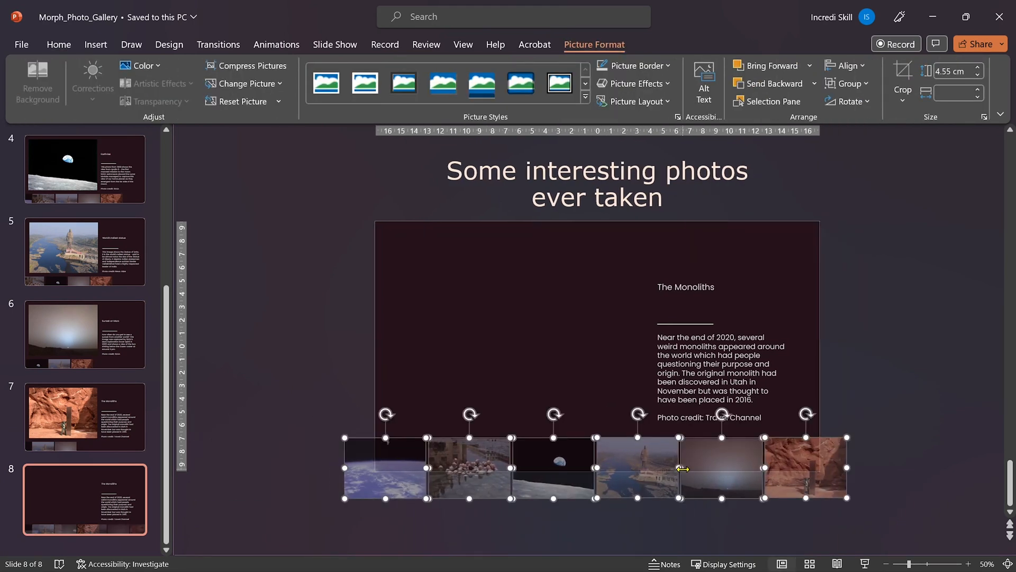
click(722, 314)
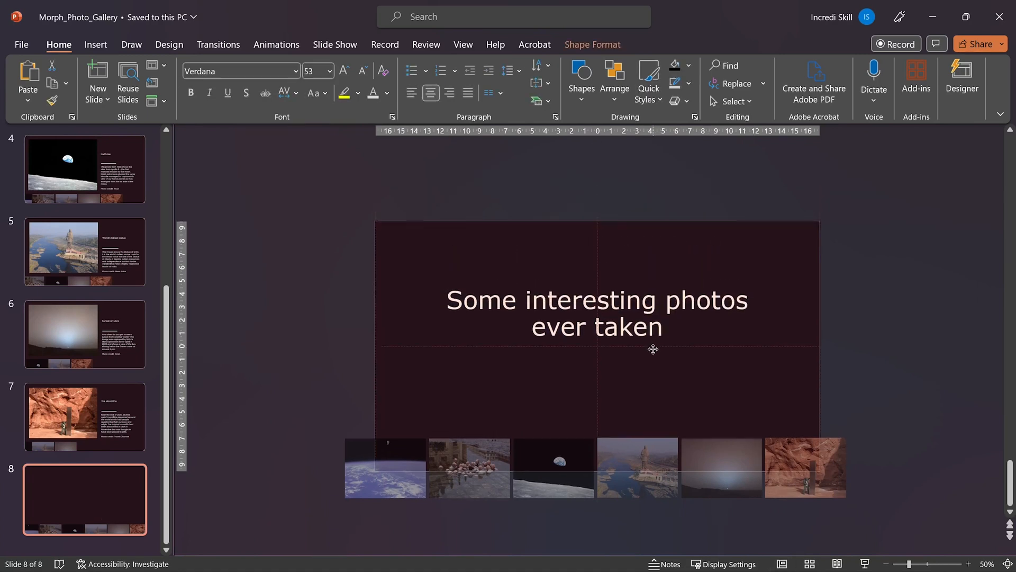
click(856, 320)
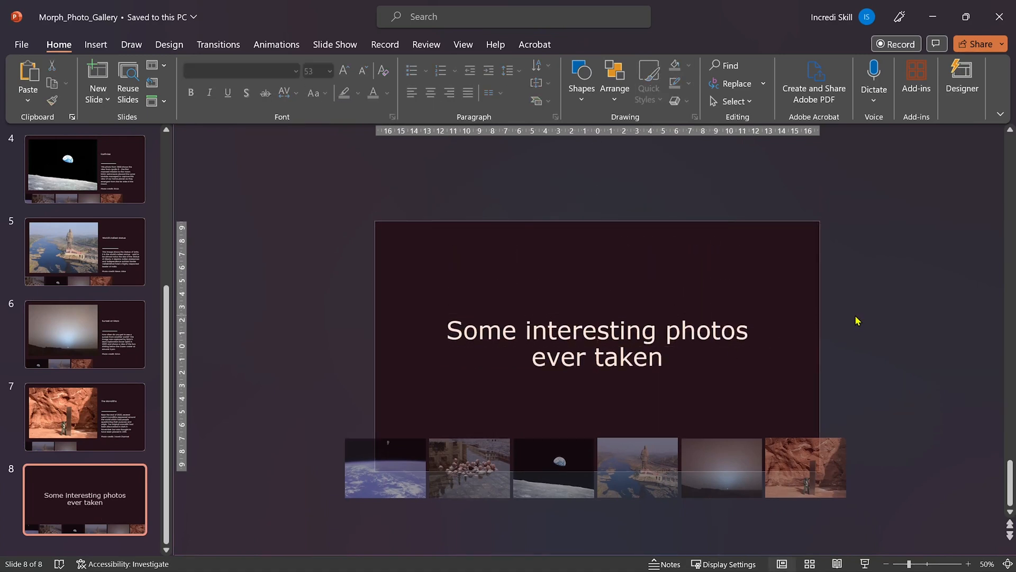
mouse_move(116, 450)
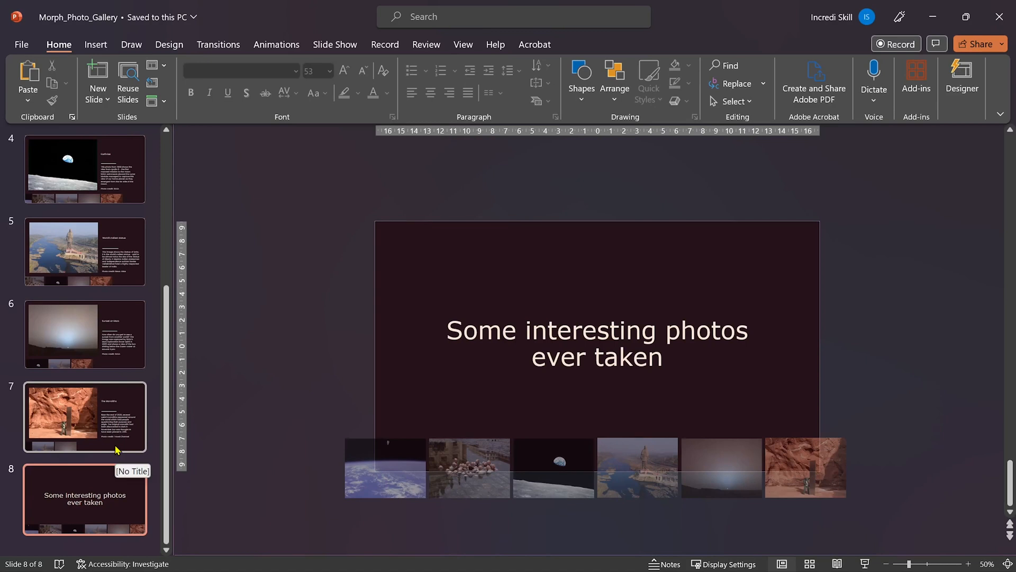
mouse_move(106, 330)
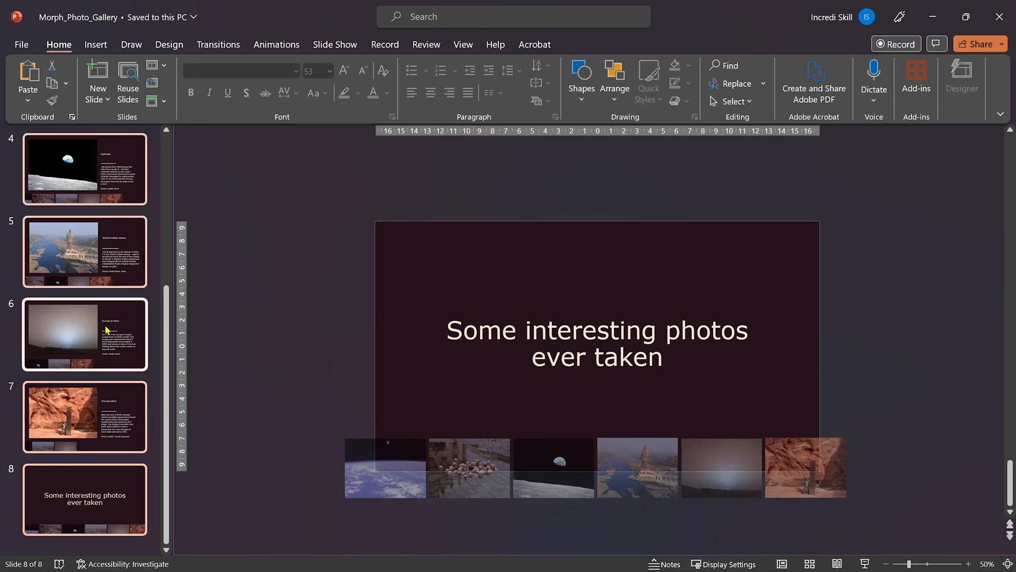
Apply the Morph transition to slides 2 through 8.
scroll(up, 3)
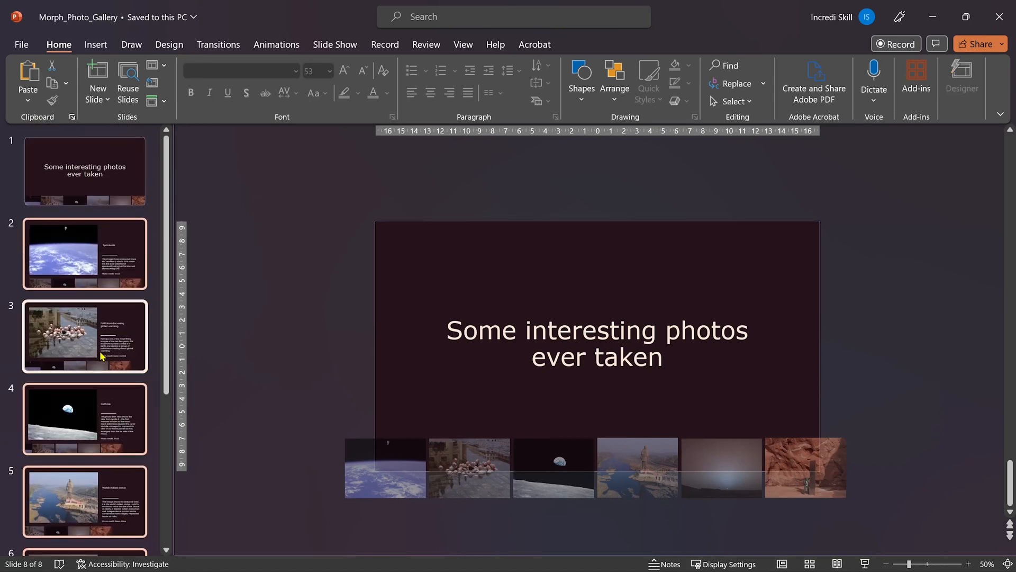
click(218, 45)
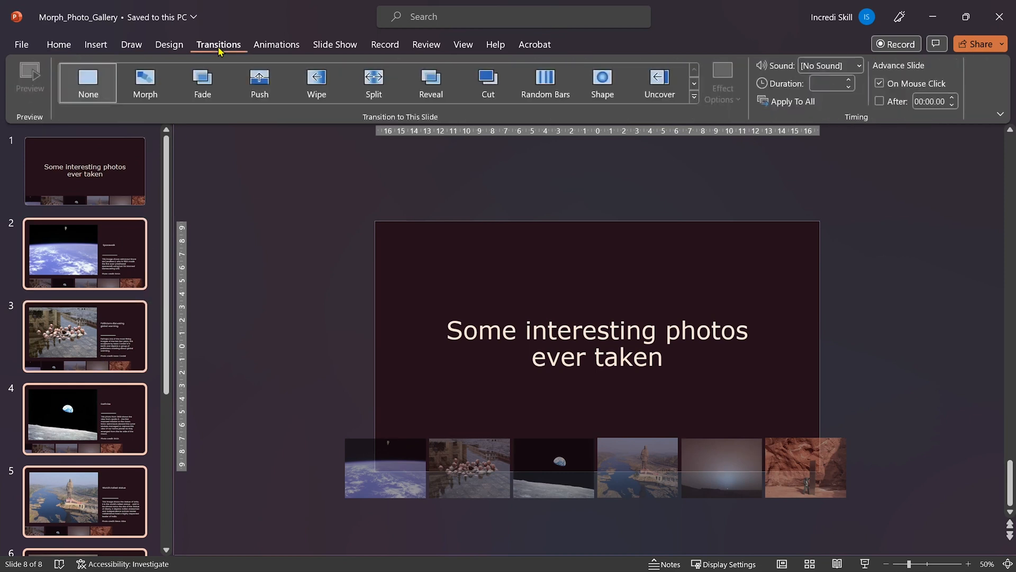
click(145, 83)
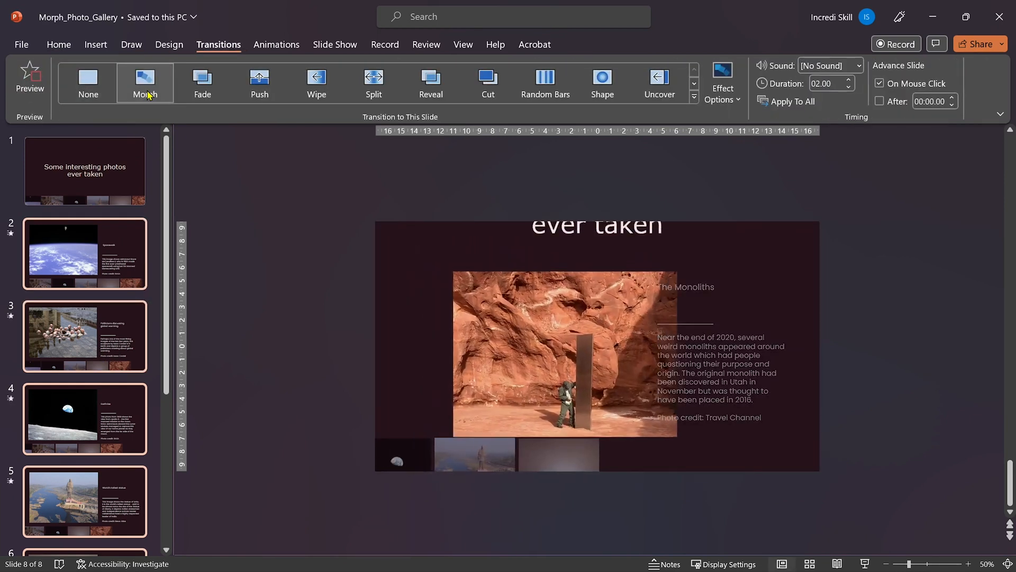